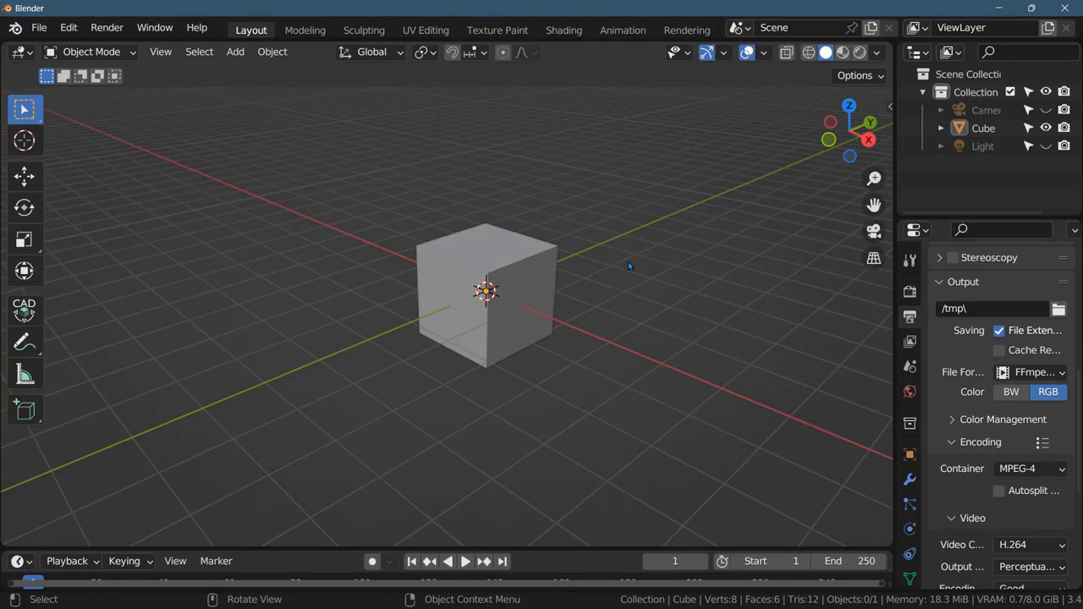
mouse_move(625, 330)
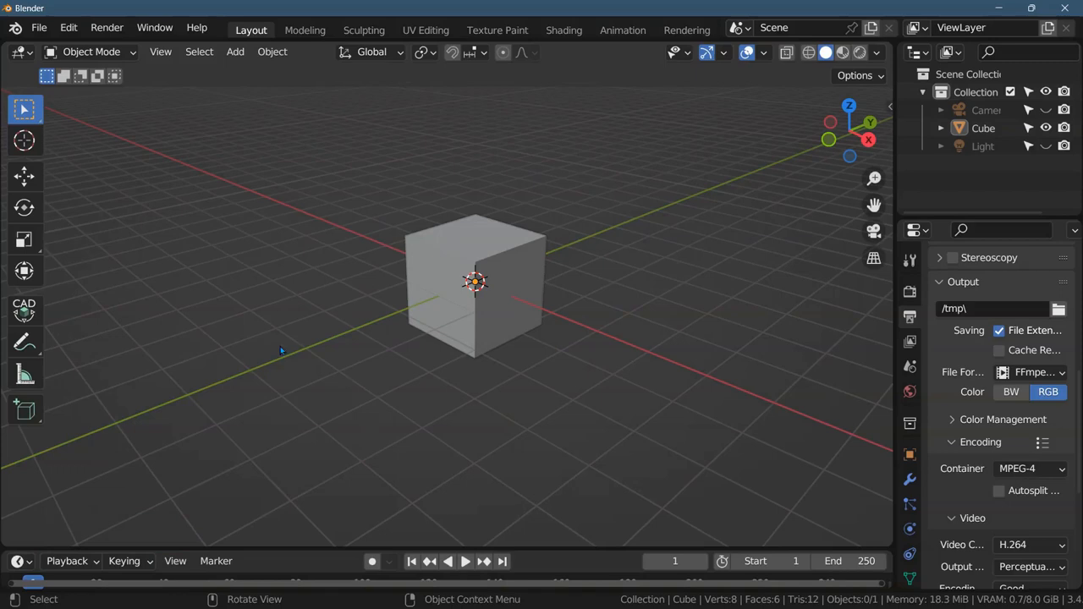
mouse_move(409, 310)
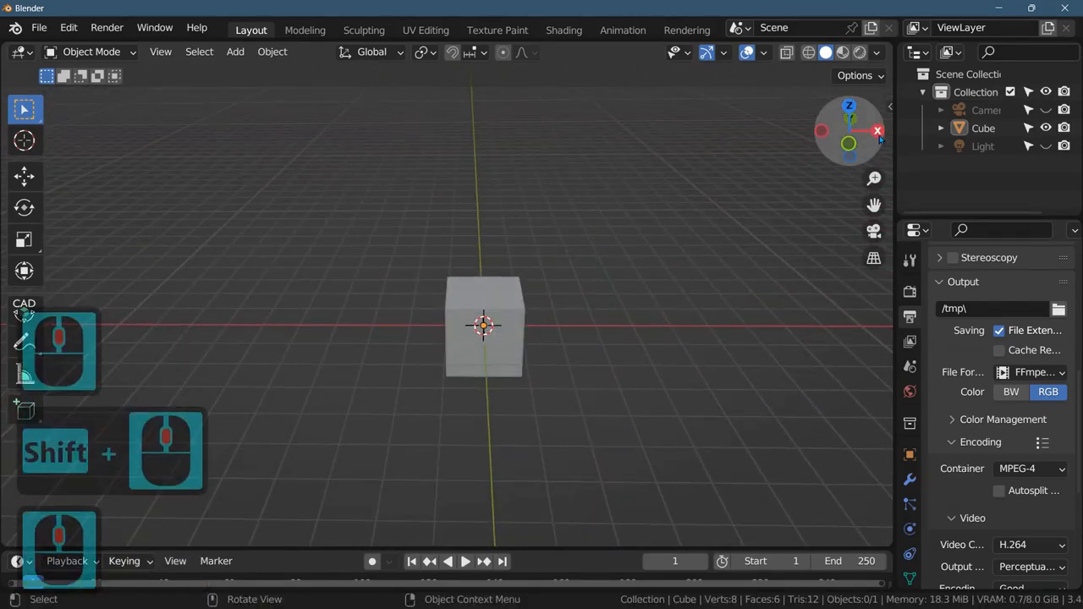
mouse_move(877, 131)
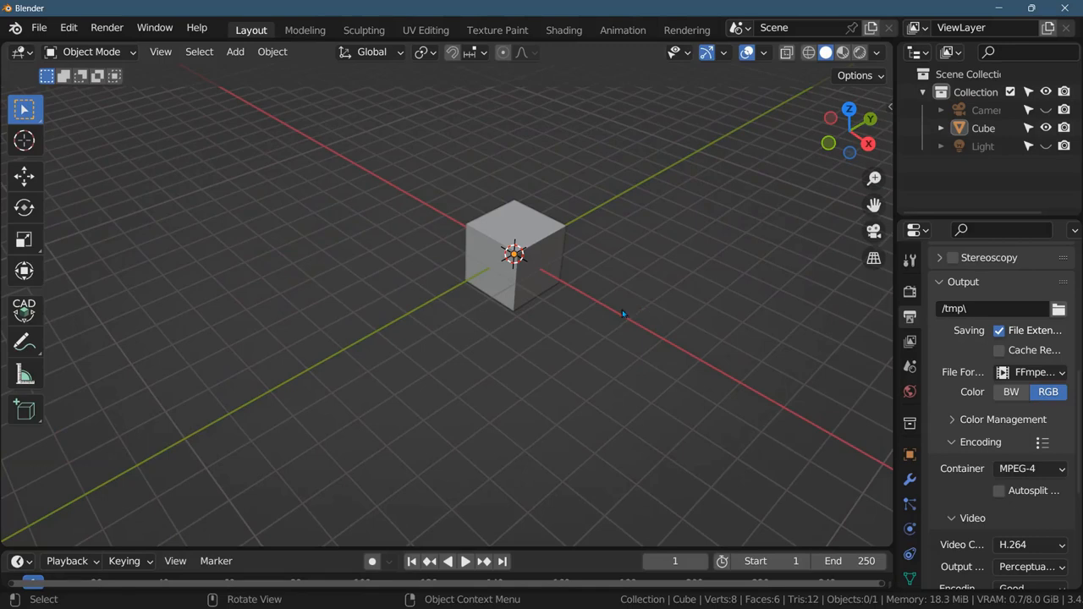
mouse_move(711, 323)
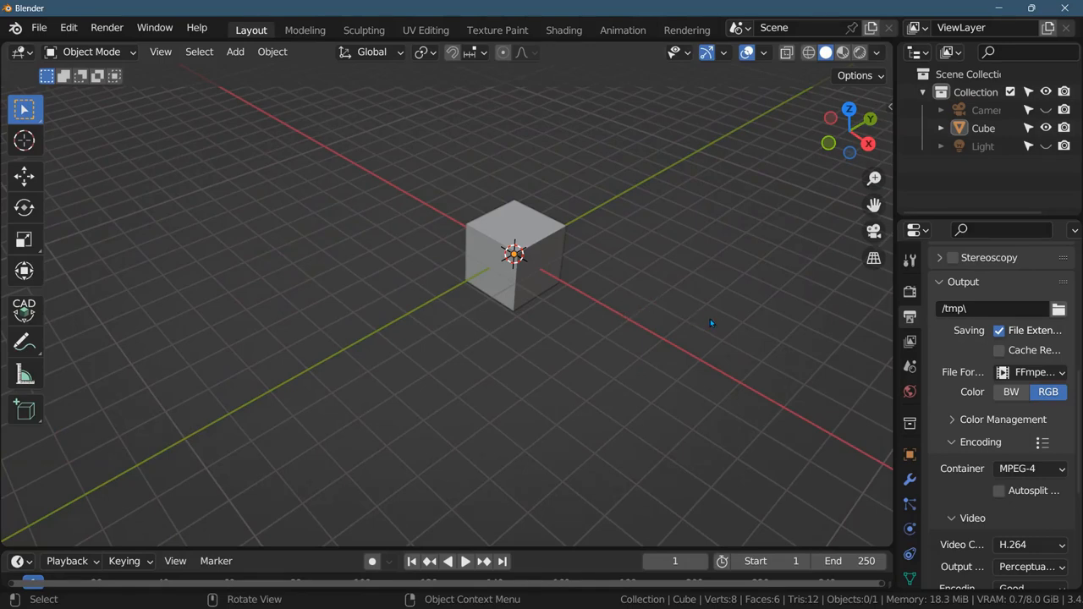
Select the default cube and grab it to a new spot away from the origin
left_click(514, 253)
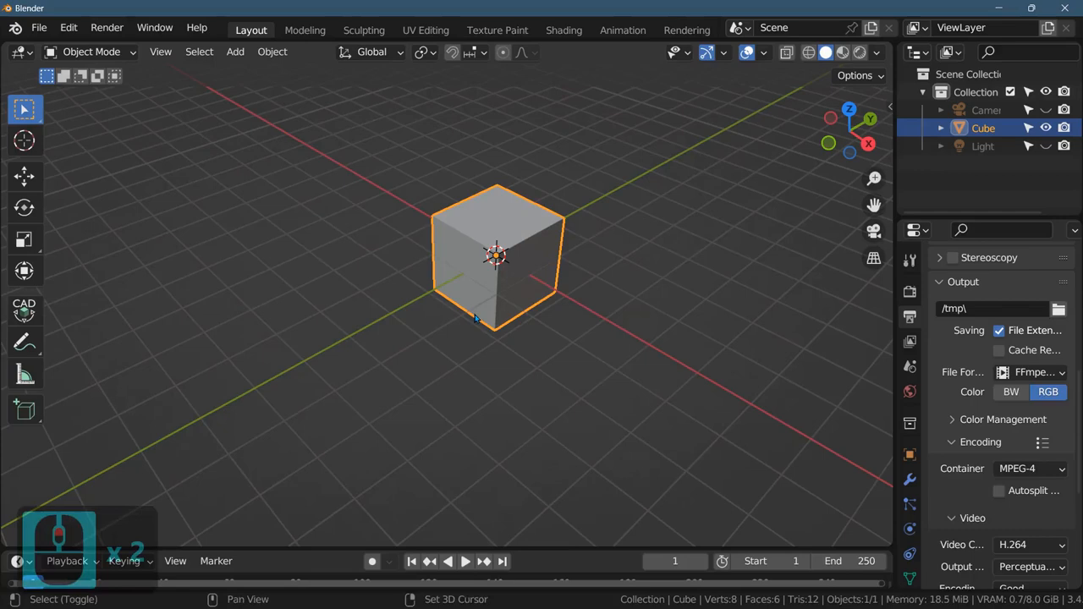
mouse_move(498, 388)
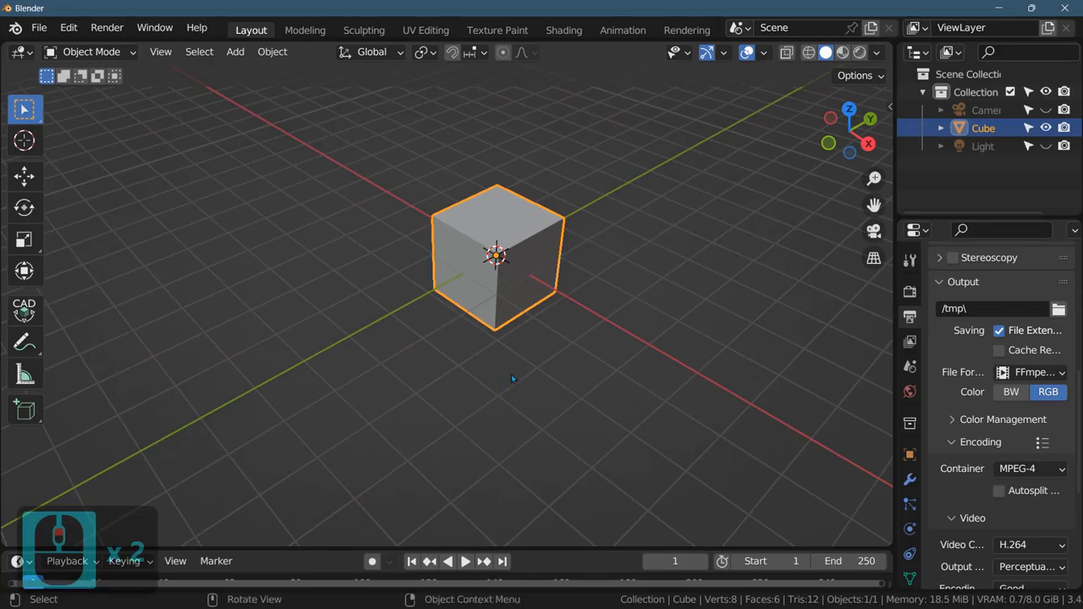
key("g")
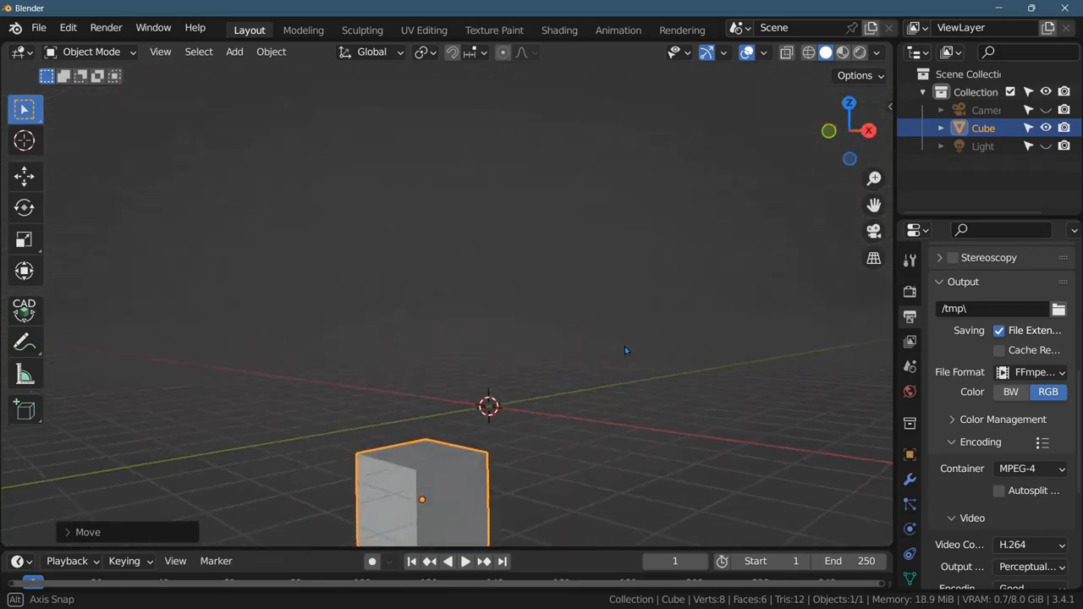
left_click_drag(627, 350, 643, 295)
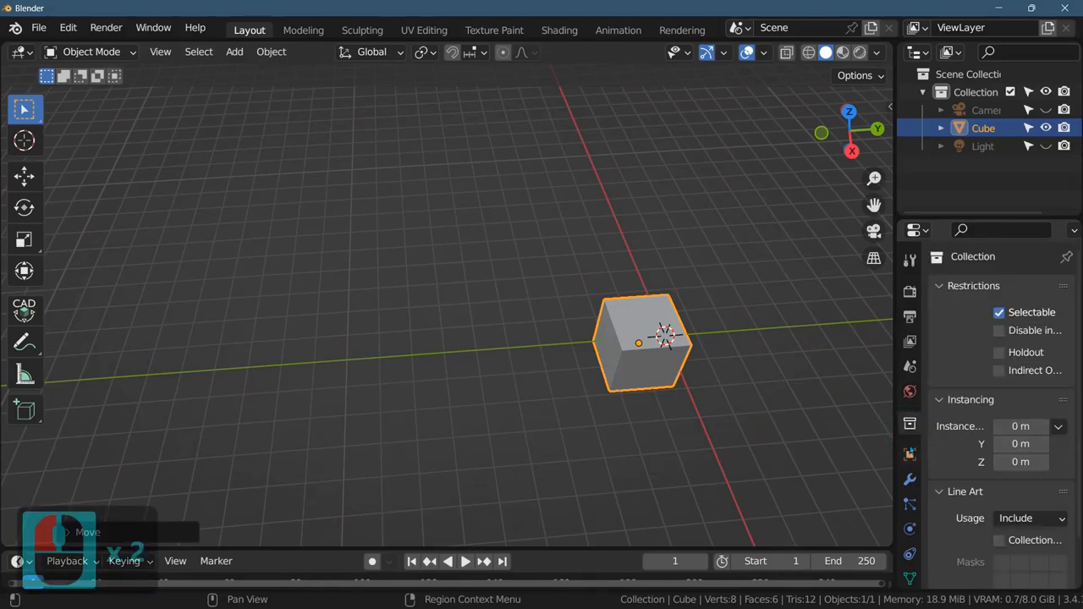
From top view, slide the cube onto the origin so X and Y read zero
left_click(910, 453)
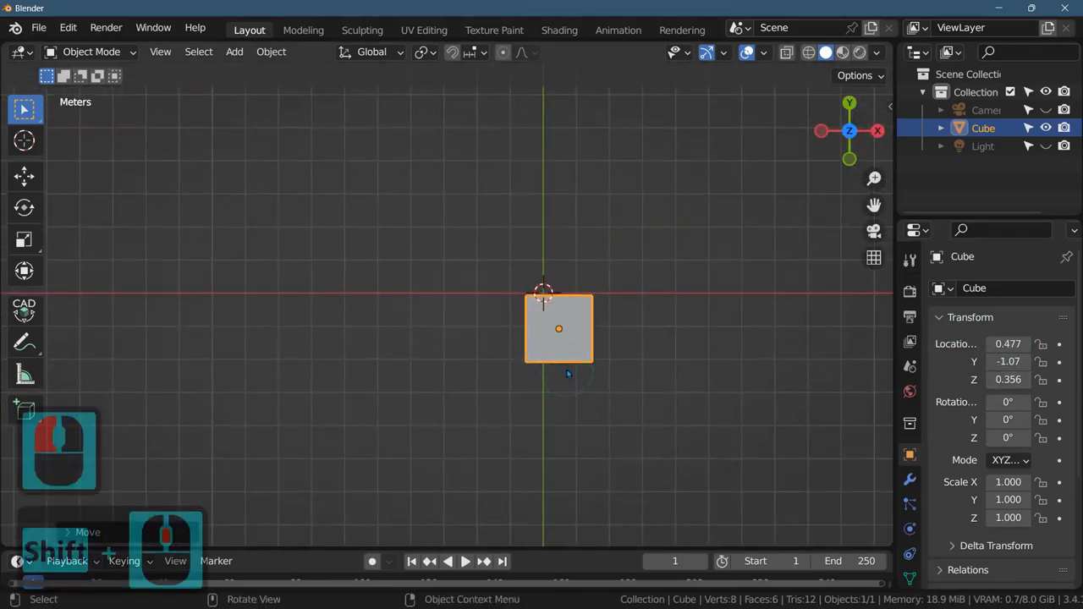
left_click_drag(559, 330, 523, 216)
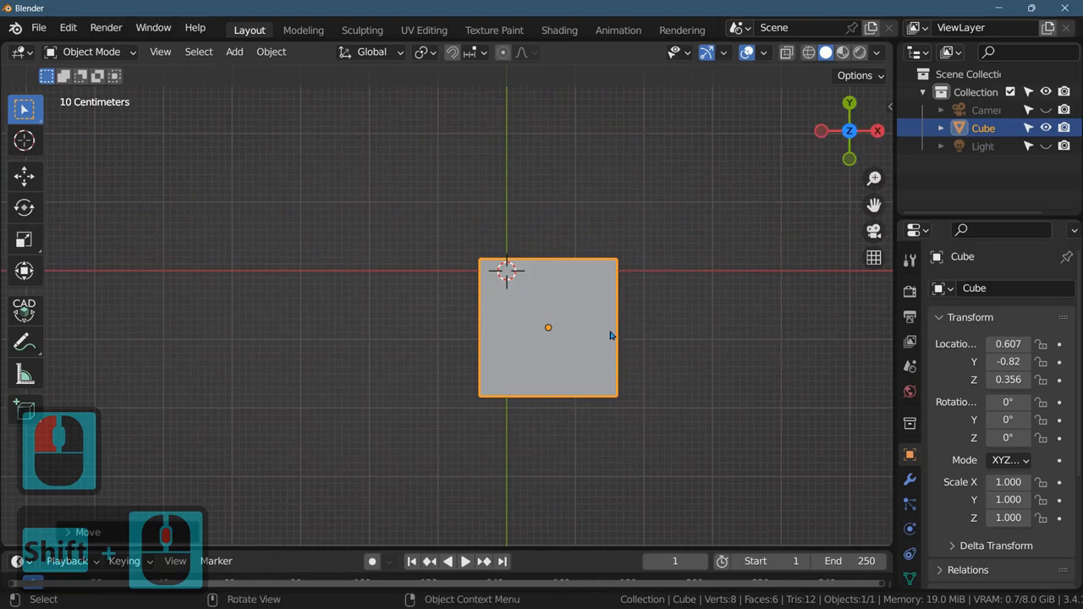
left_click_drag(548, 327, 507, 271)
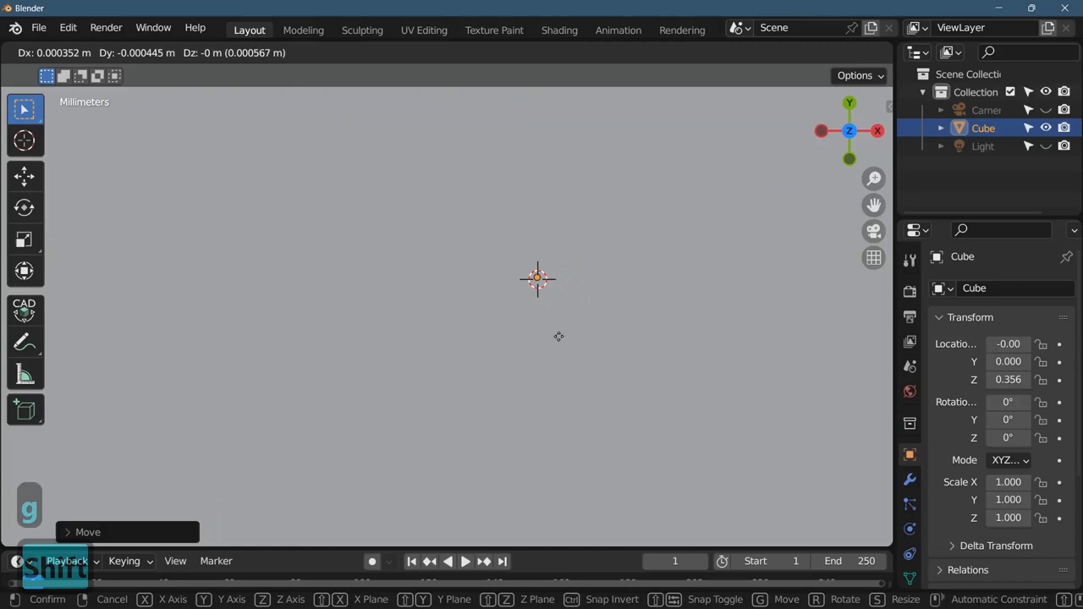
mouse_move(562, 355)
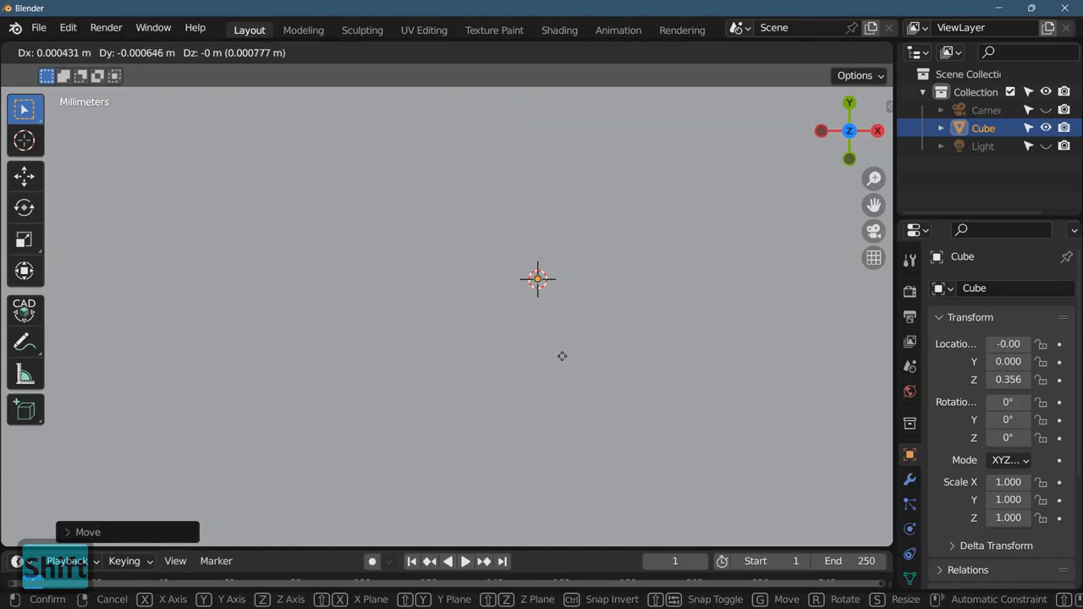
left_click(563, 356)
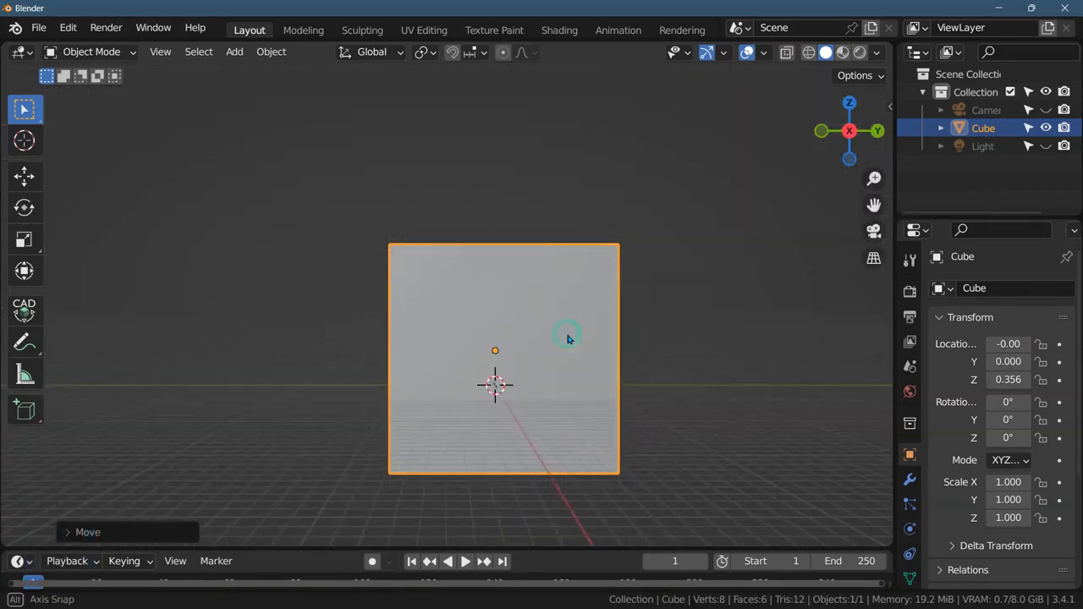
Grab the cube along Z and lower it to about 0.002 m height
left_click_drag(567, 339, 639, 393)
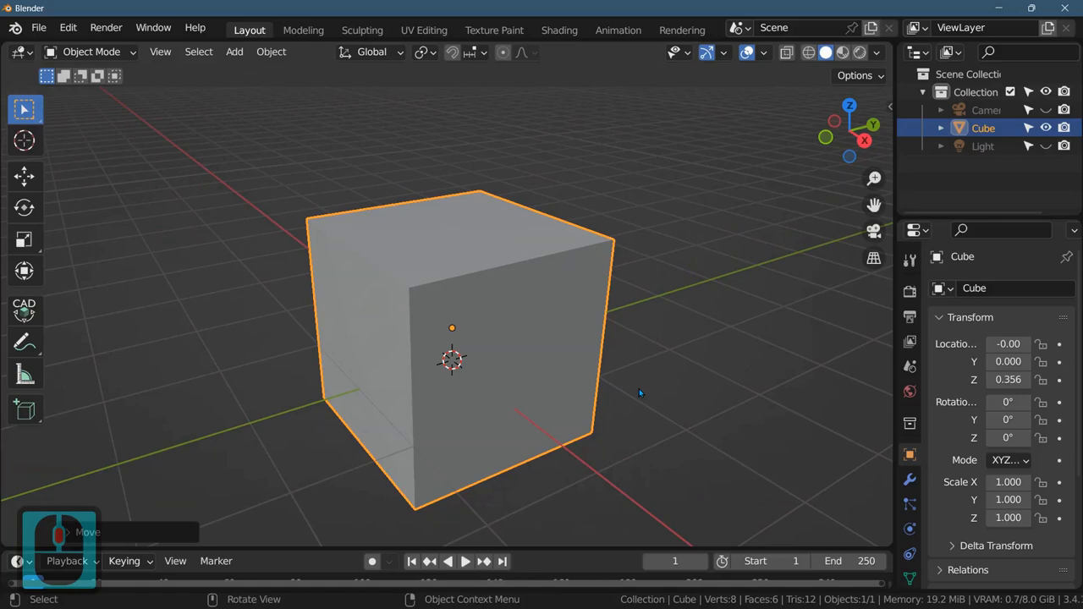
key("g")
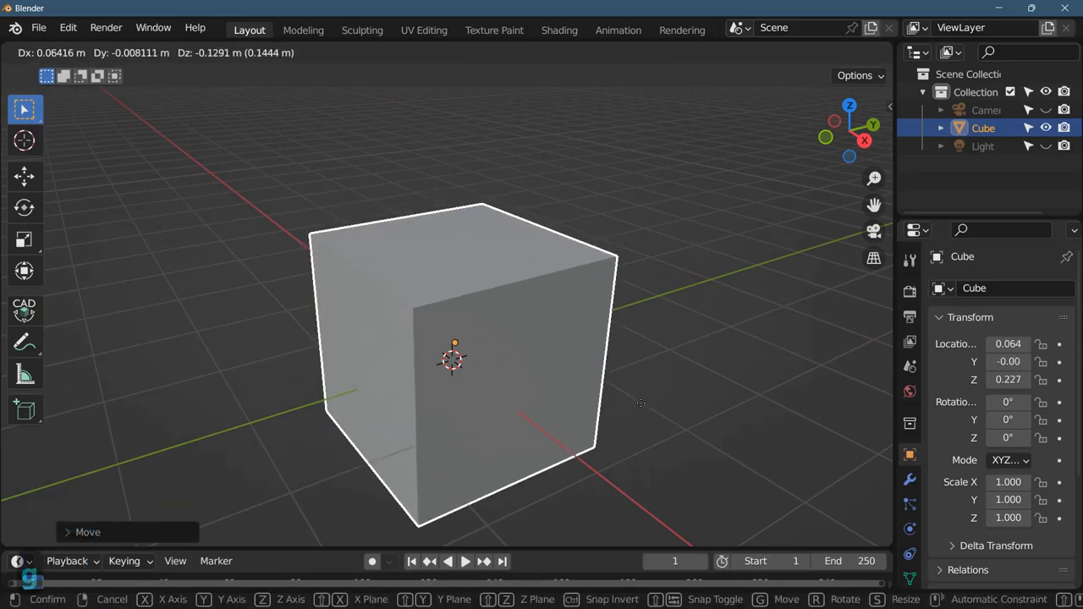
key("z")
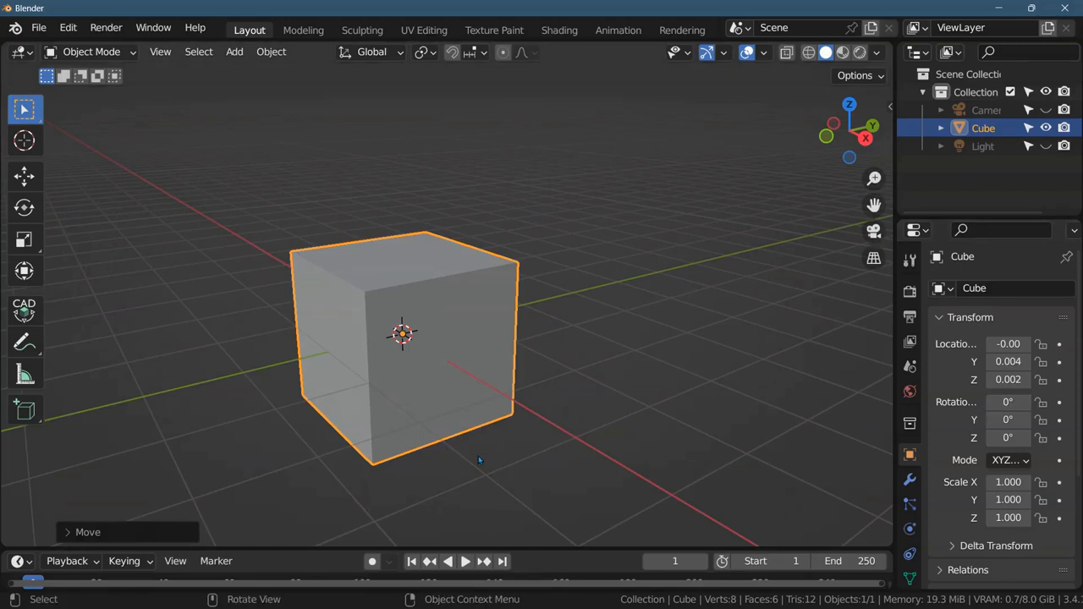
mouse_move(668, 334)
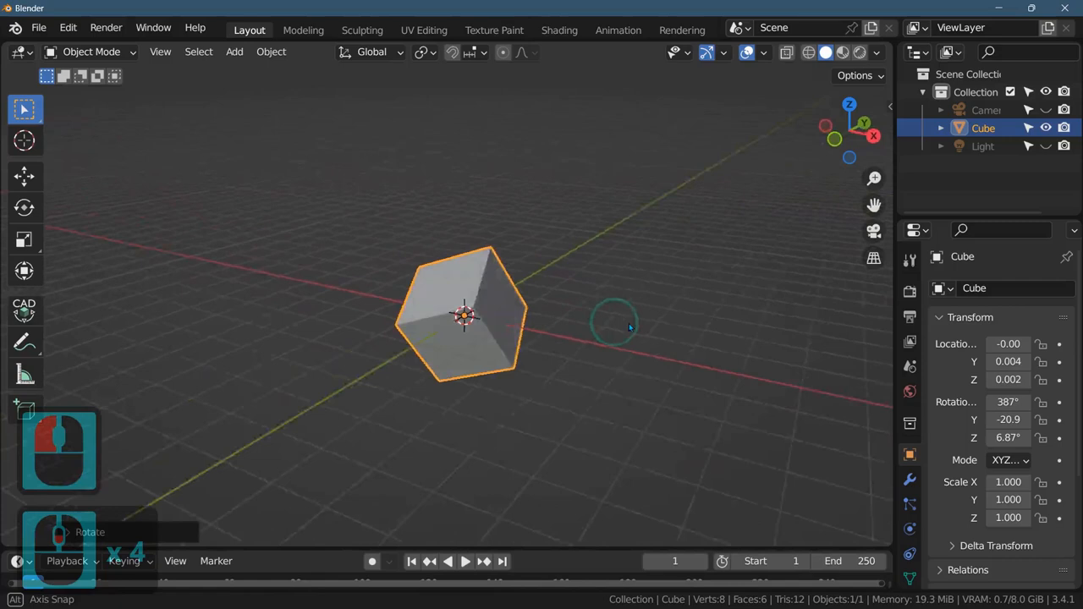
Clear the rotation, then rotate the cube -45° around Y
key("ctrl+z")
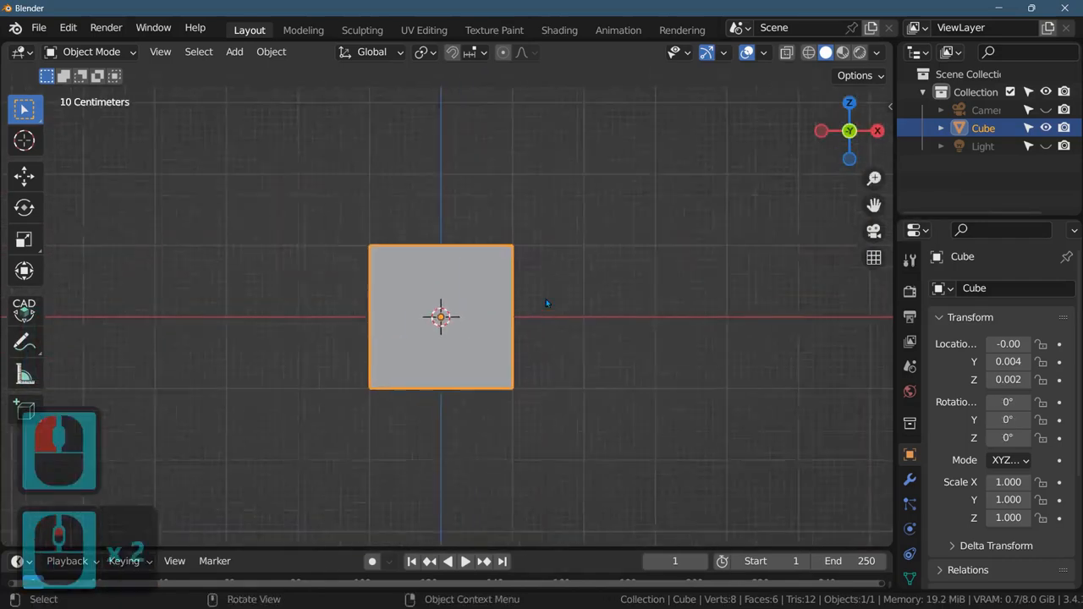
key("r")
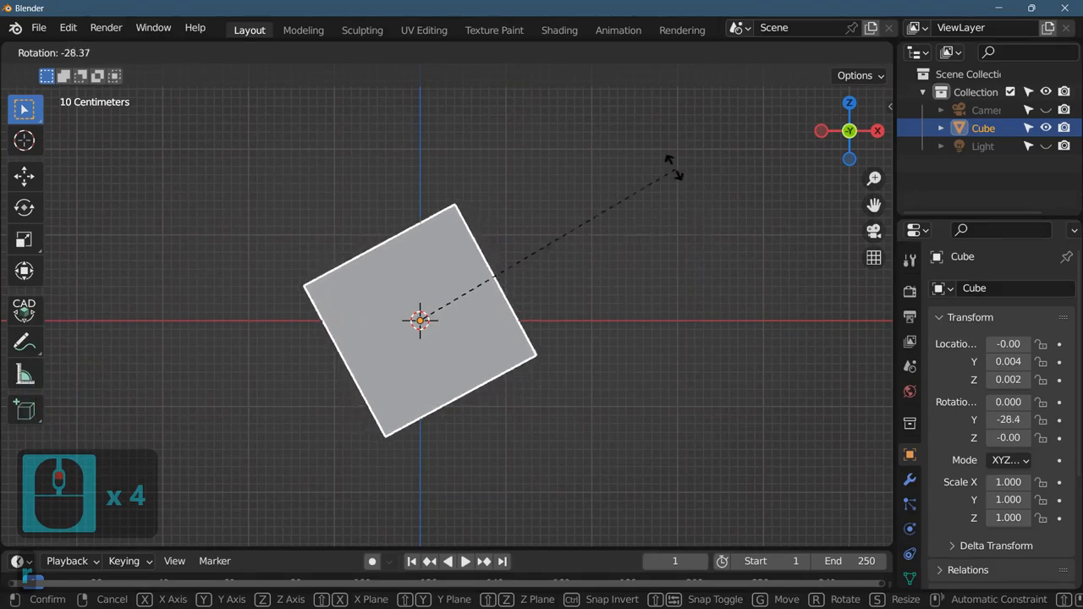
left_click(622, 218)
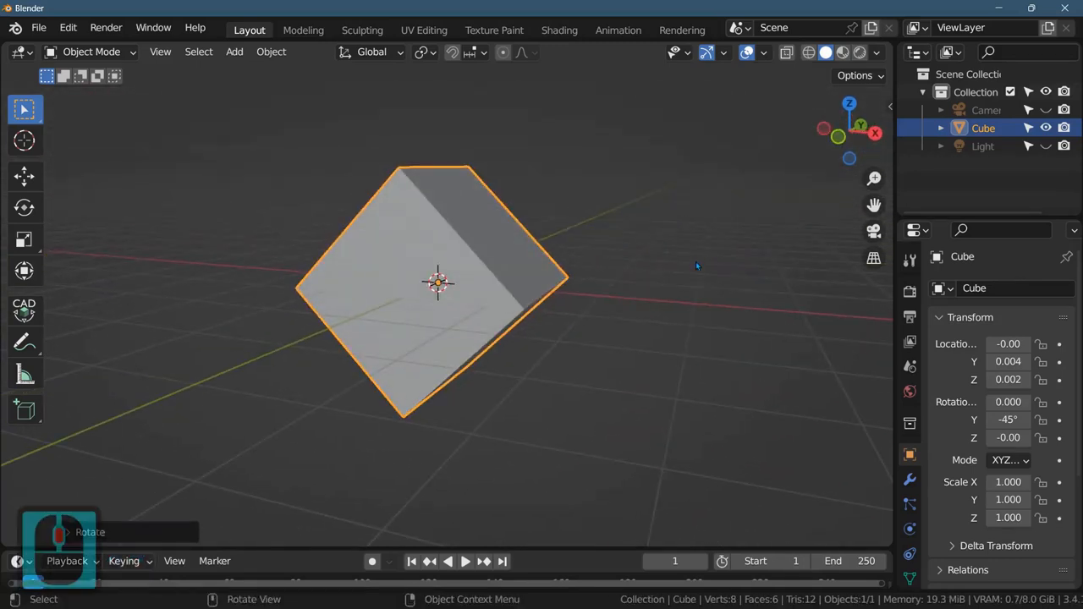
Scale the cube uniformly down to about 0.766
key("s")
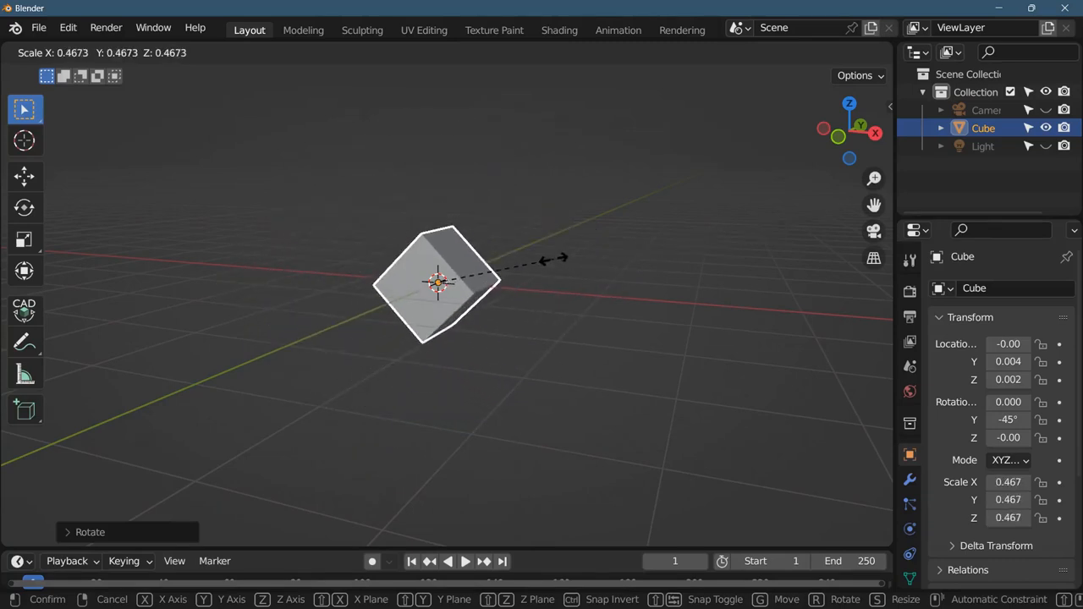
left_click(582, 234)
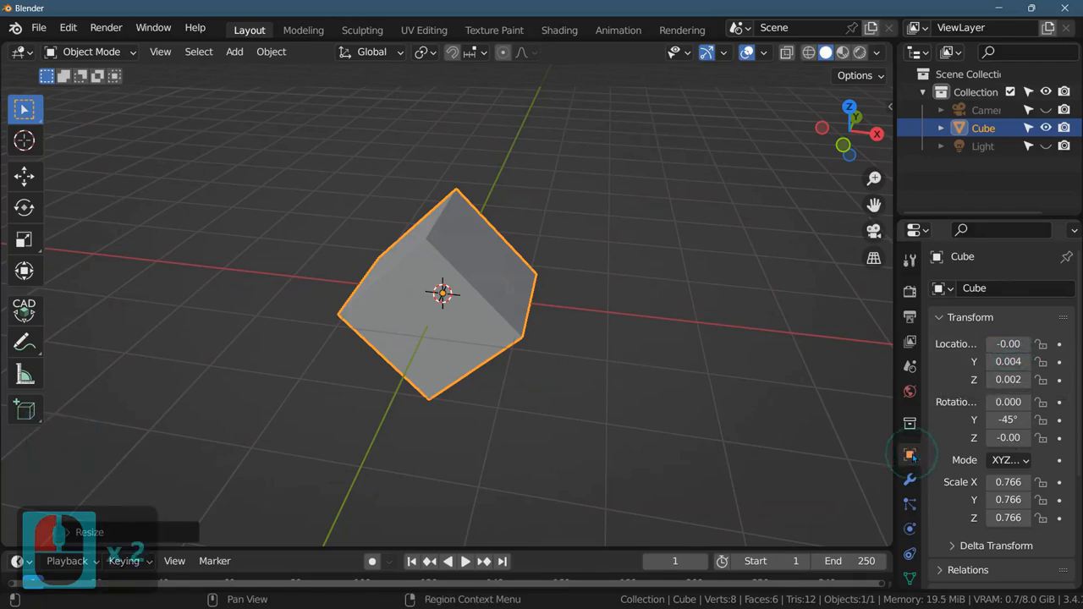
Reset Location to 0 m, Rotation to 0° and Scale to 1.000 in the Transform panel
double_click(1007, 343)
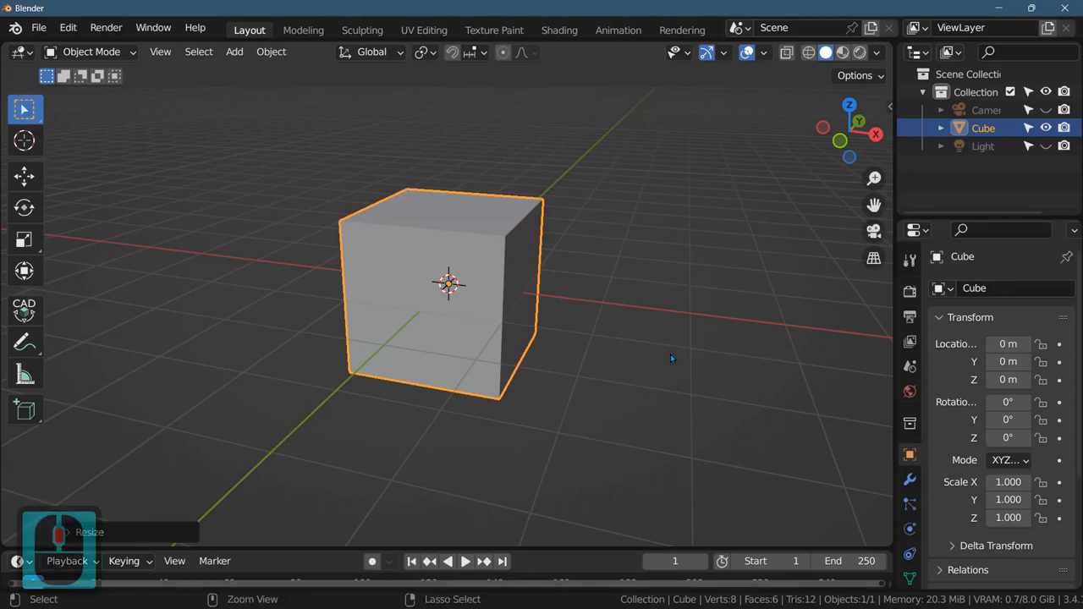
Undo the reset, scale and rotation with Ctrl+Z, redoing once
key("ctrl+z")
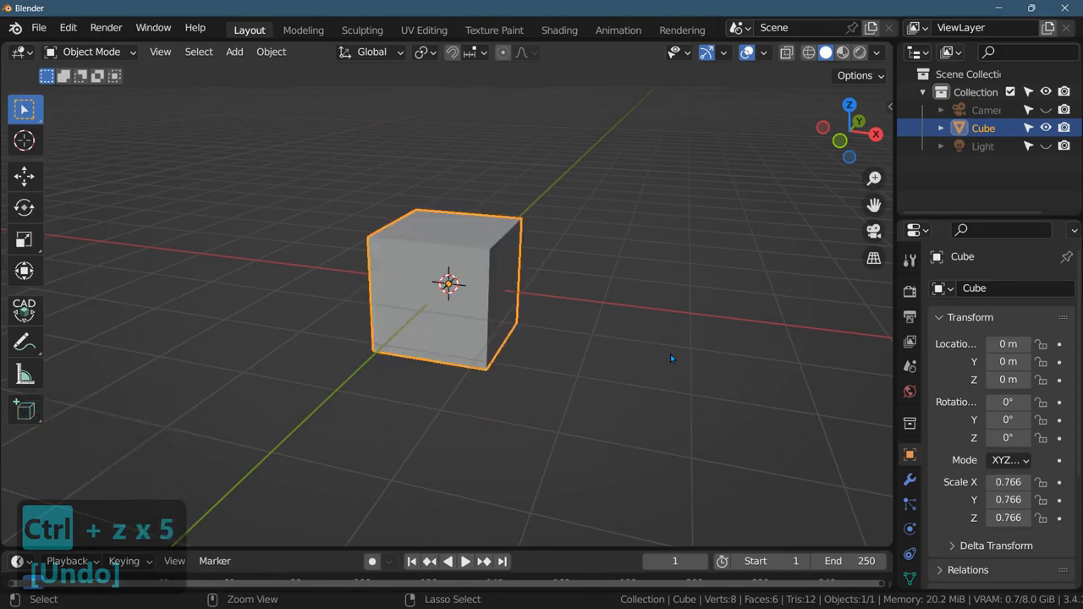
key("ctrl+z")
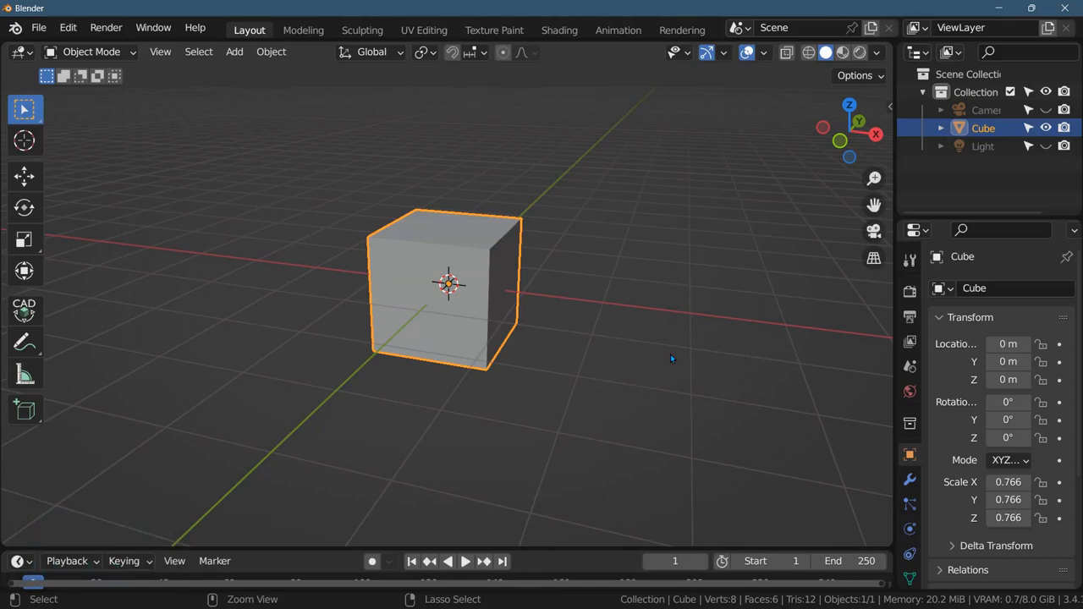
key("ctrl+z")
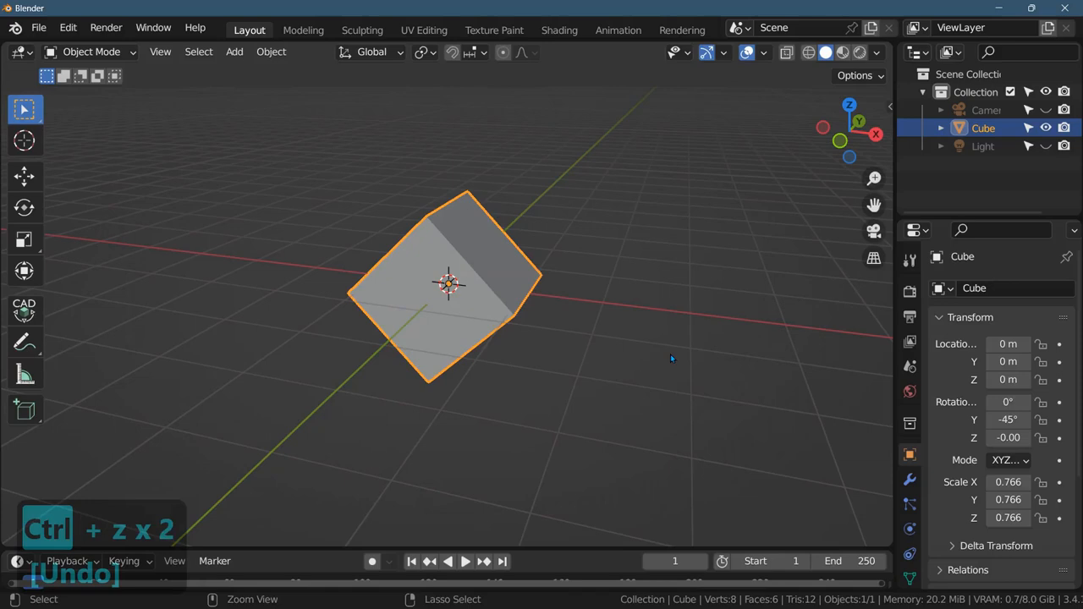
key("ctrl+z")
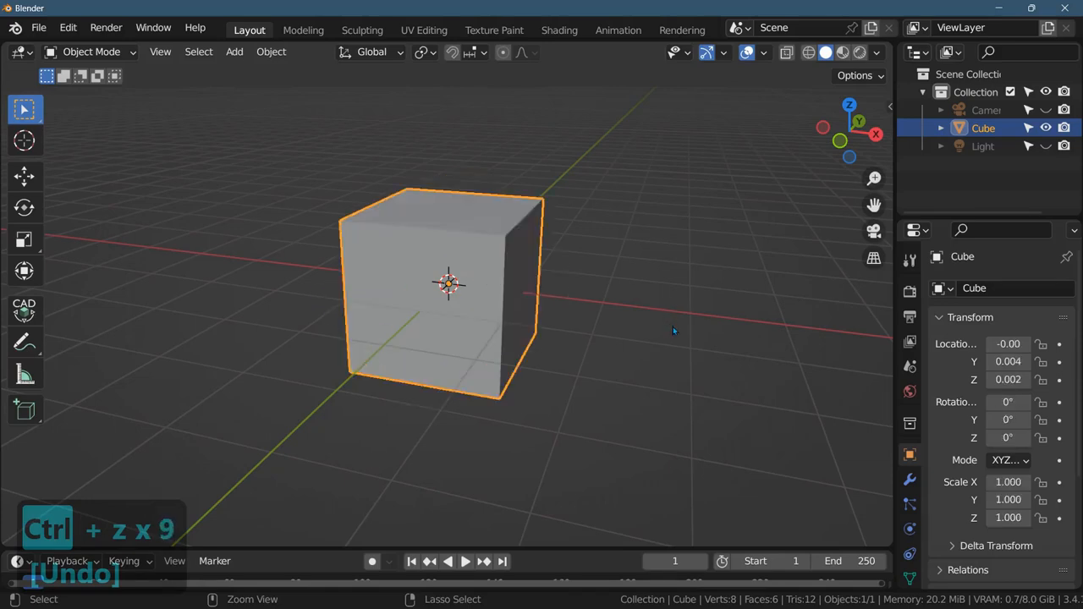
key("ctrl+shift+z")
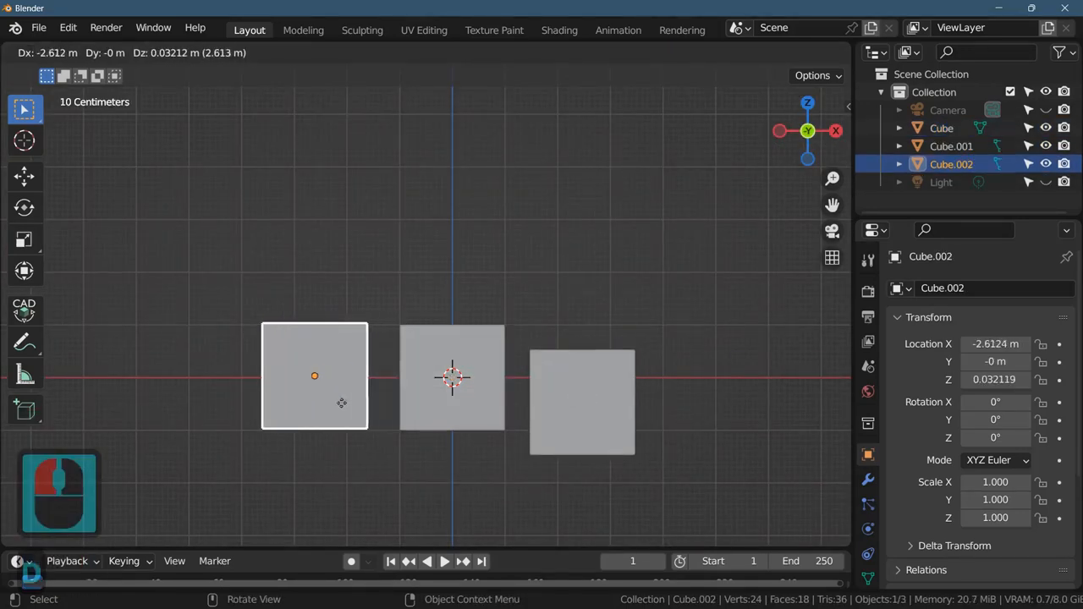
Drag the duplicated cubes to either side, the second about 4 m away at ground level
left_click_drag(314, 375, 623, 368)
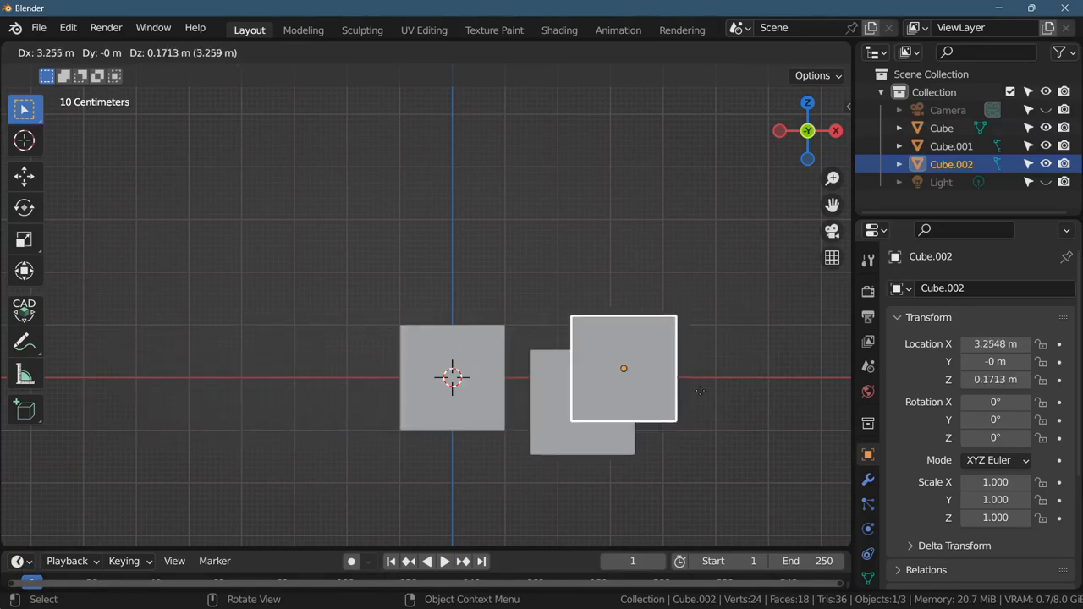
left_click_drag(624, 368, 259, 381)
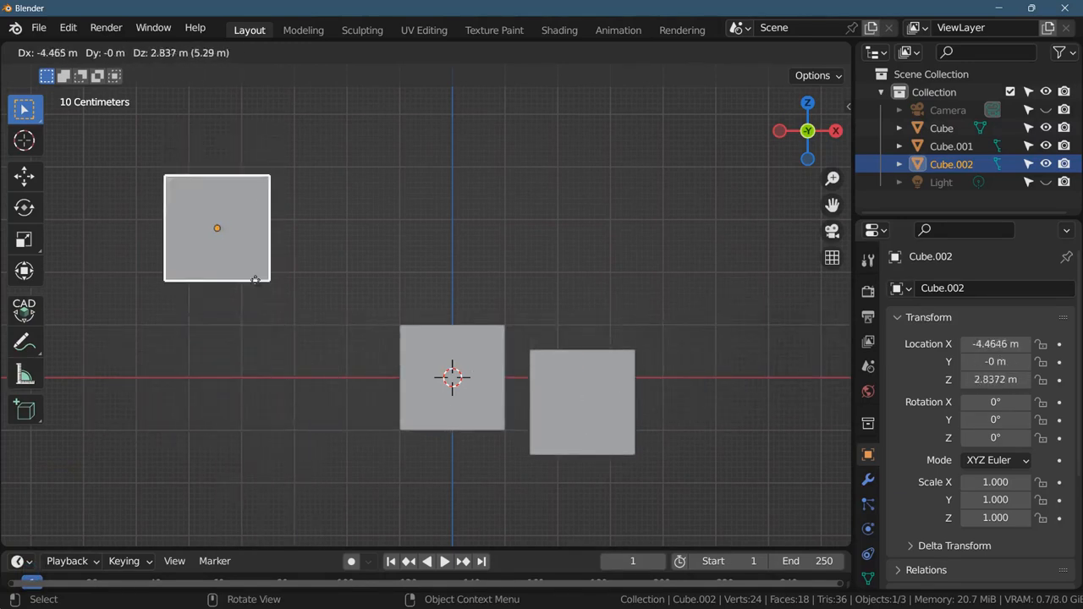
left_click_drag(217, 227, 250, 380)
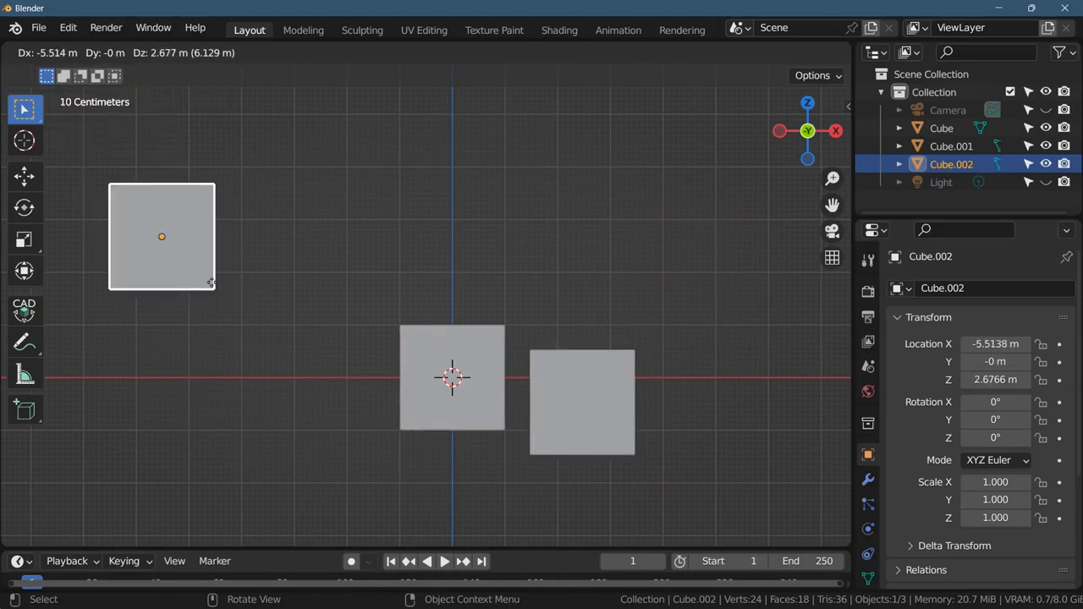
left_click_drag(161, 237, 239, 378)
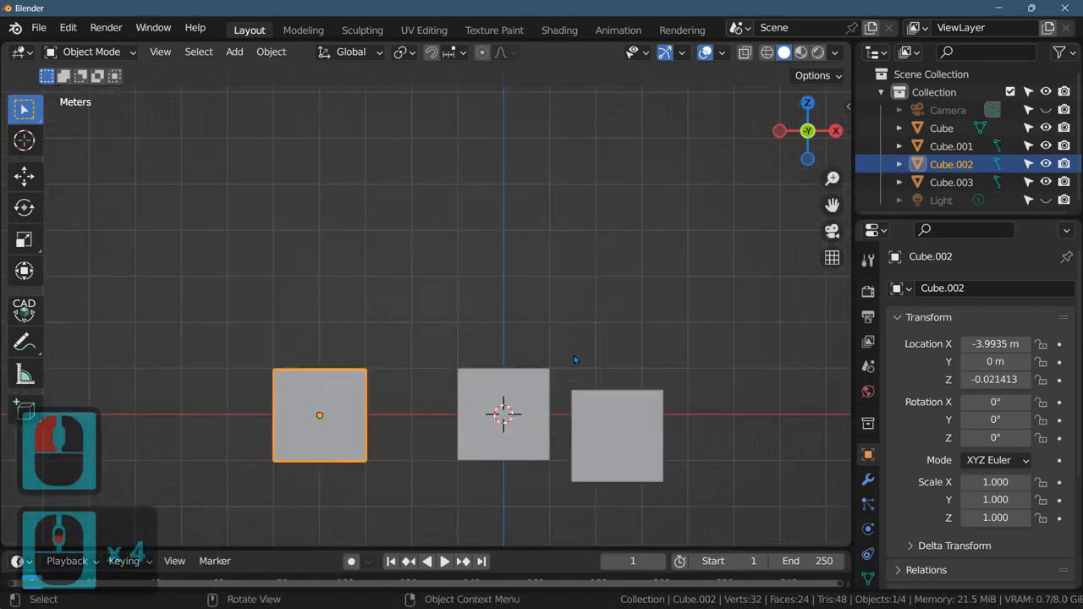
Select the first copy to reposition it at about 3 m X and 2 m Y
left_click(617, 435)
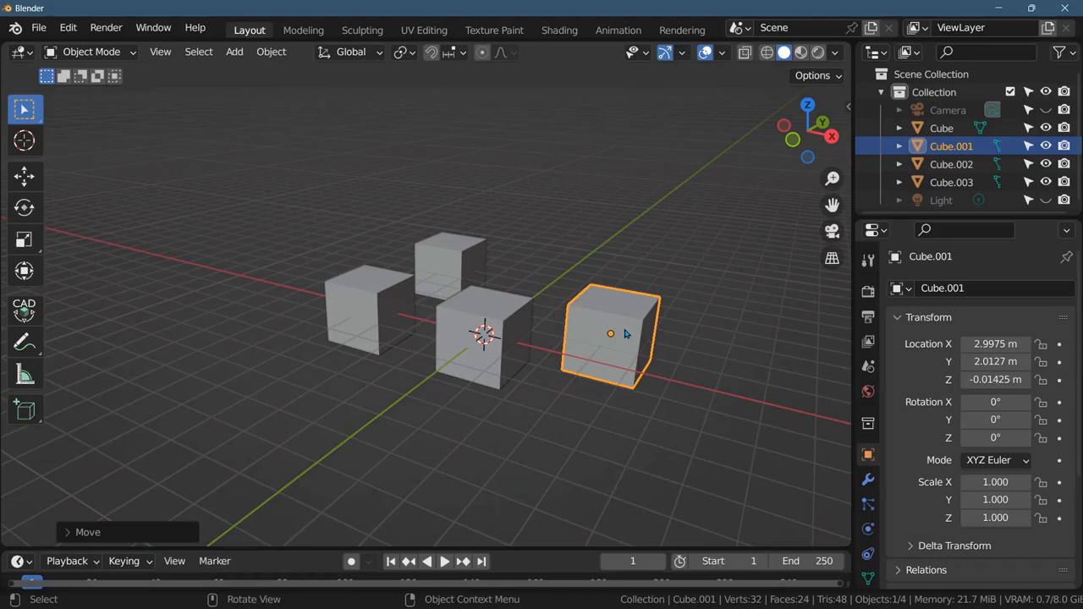
mouse_move(599, 307)
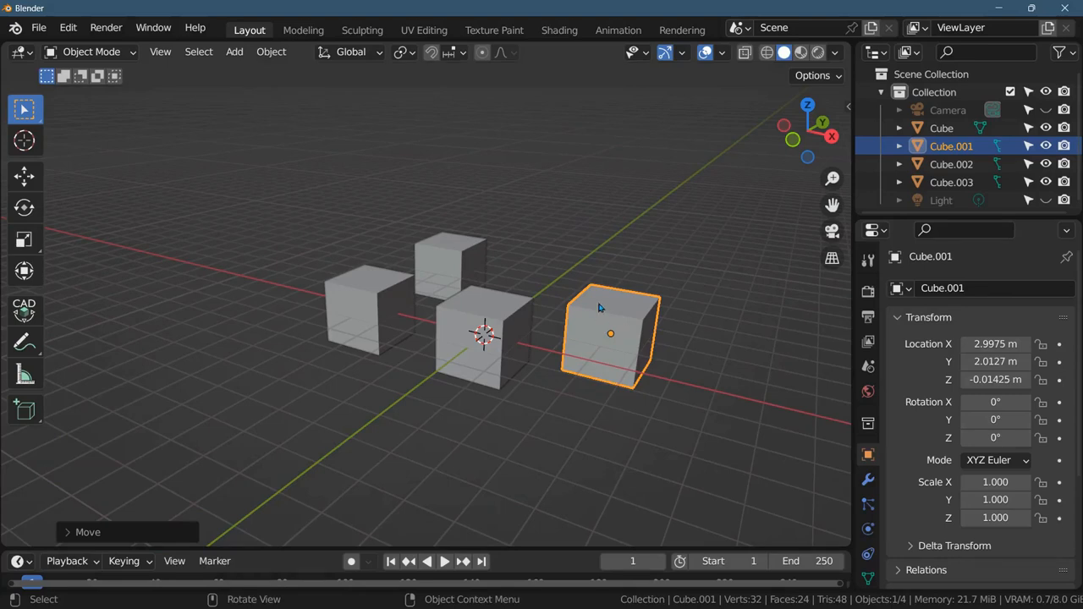
mouse_move(566, 309)
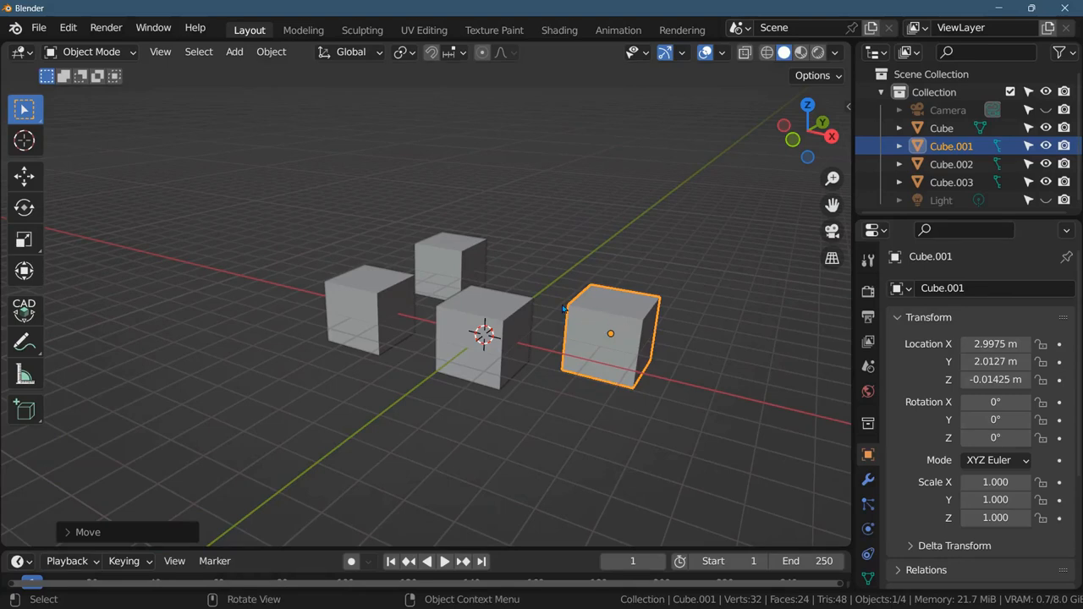
mouse_move(552, 311)
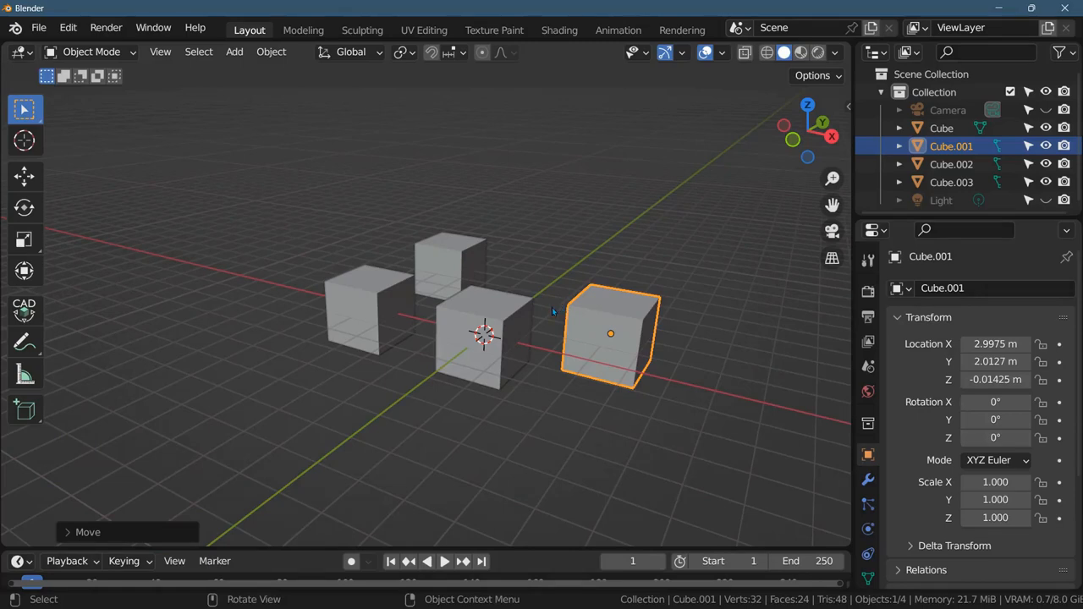